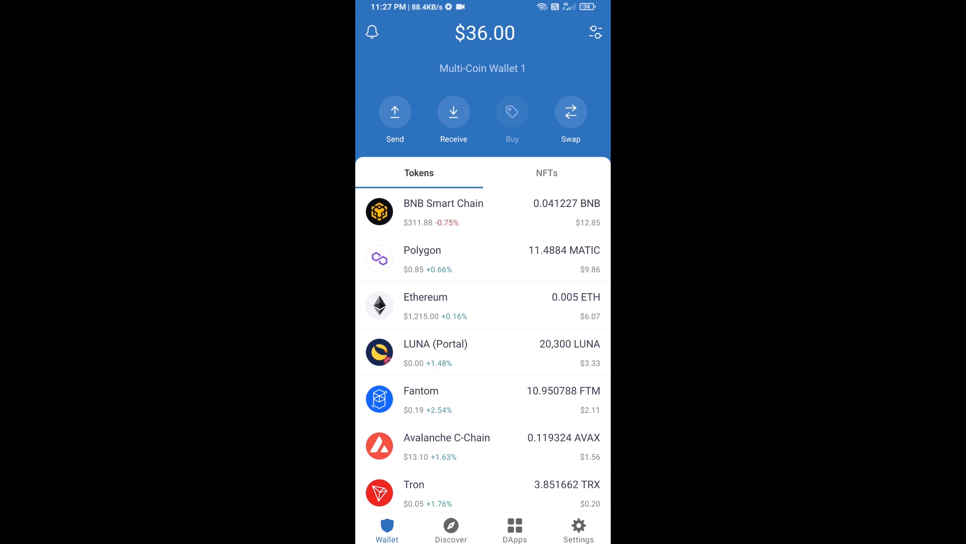
Search for BNB Smart Chain on the buy screen, then leave without purchasing
left_click(512, 112)
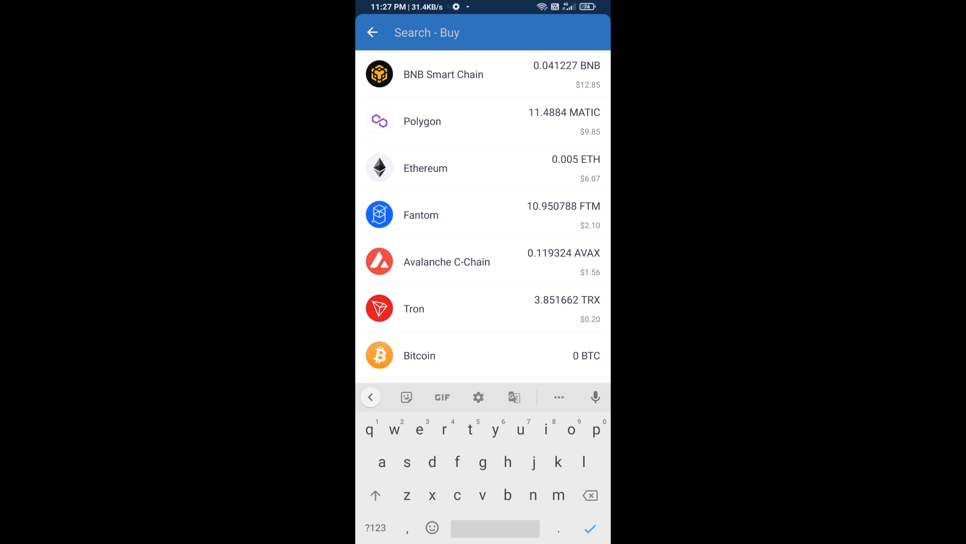
type("bnb")
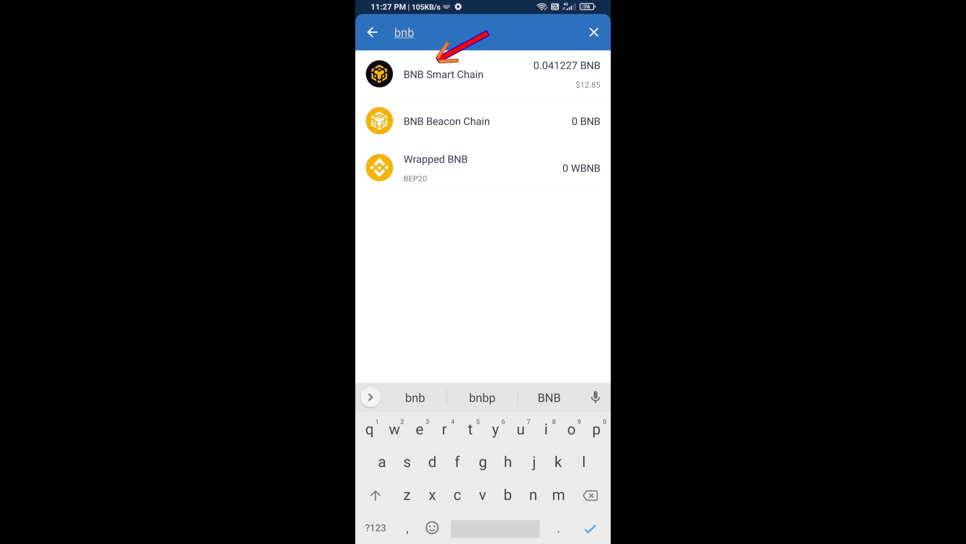
left_click(442, 74)
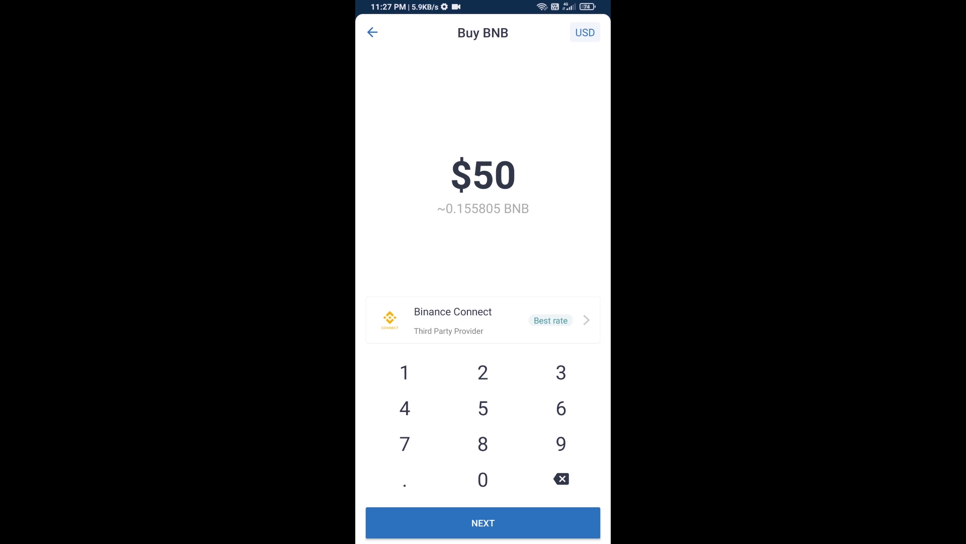
left_click(372, 32)
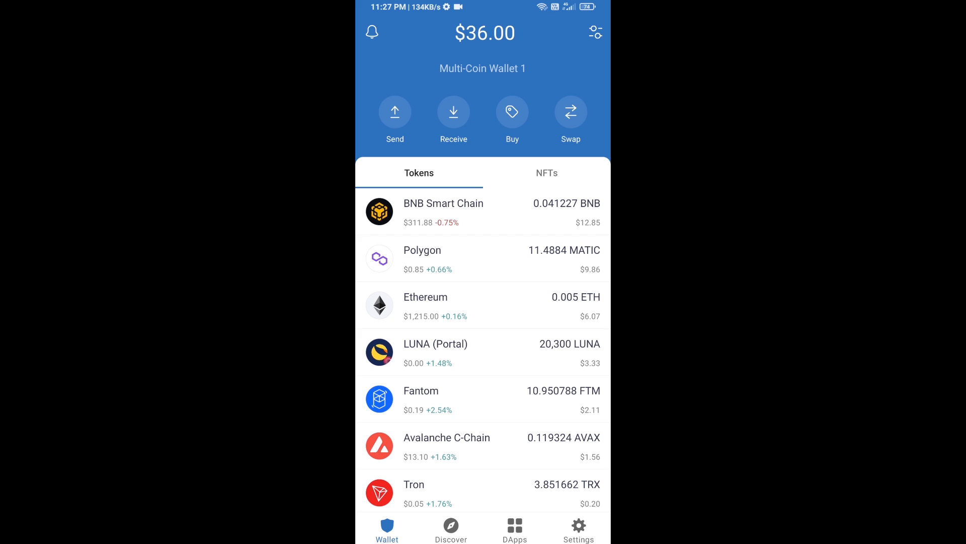
View the BNB Smart Chain receiving address, then return to the token list
left_click(483, 212)
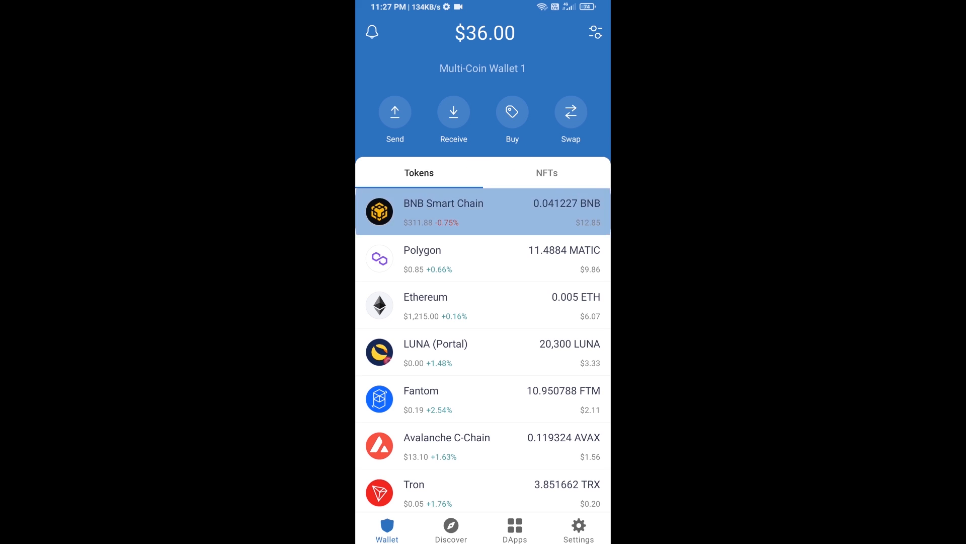
left_click(483, 211)
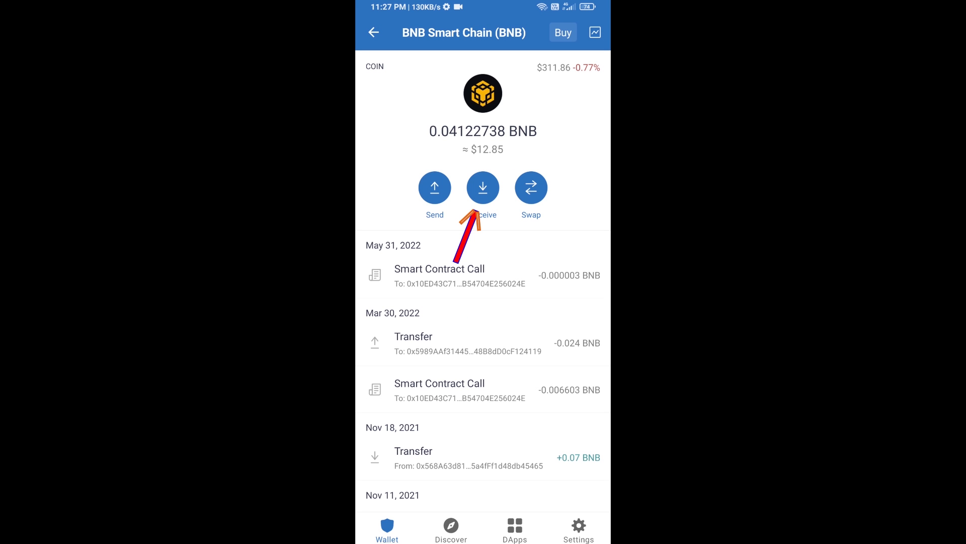
left_click(482, 188)
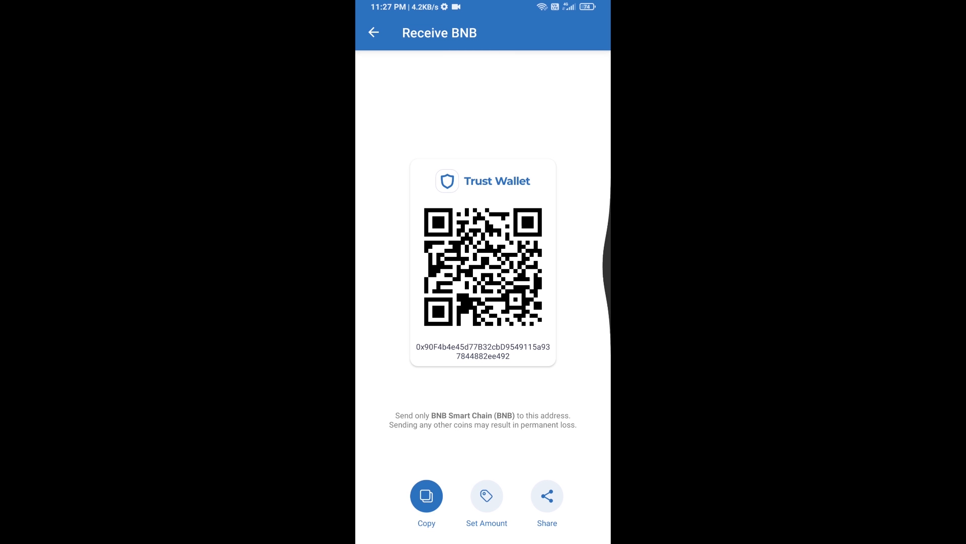
left_click(373, 32)
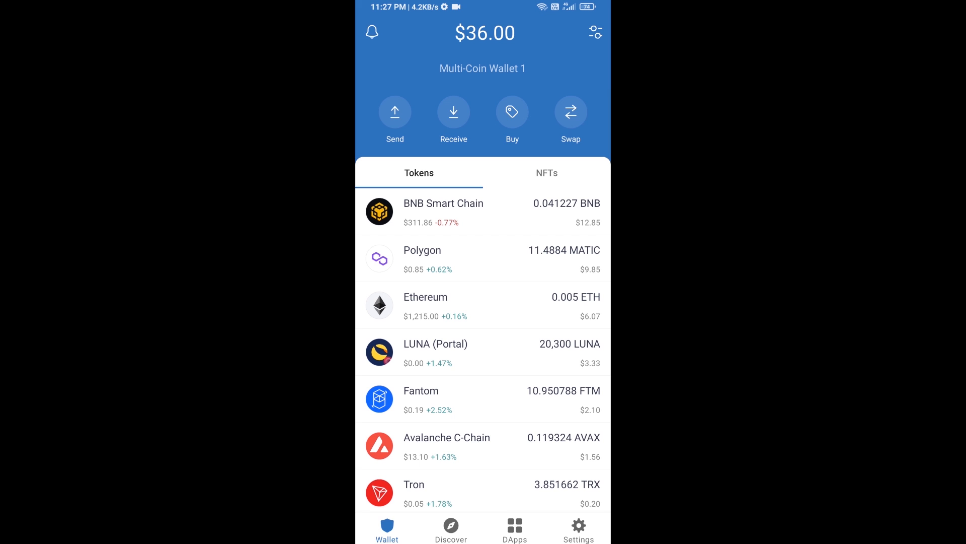
Launch PancakeSwap from the Popular section of the DApps browser
left_click(515, 529)
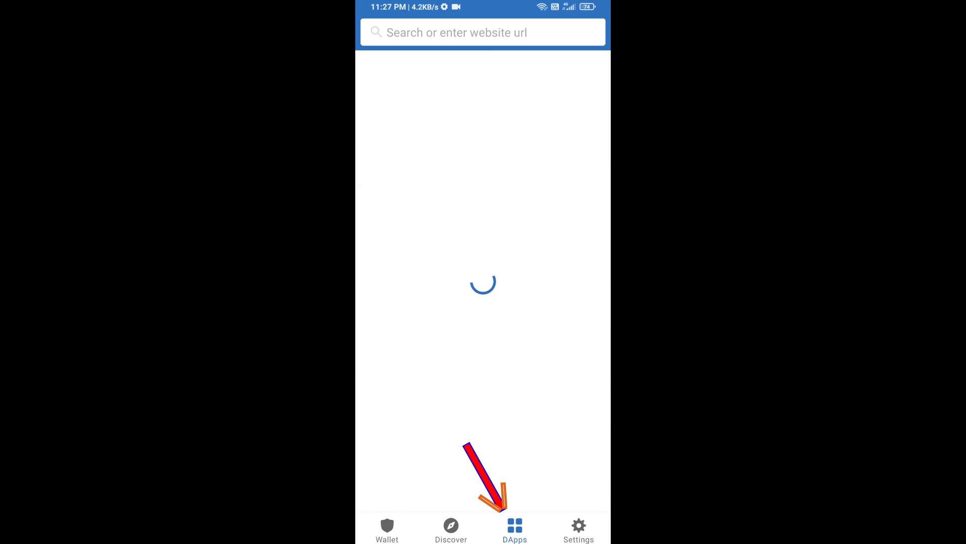
left_click(515, 529)
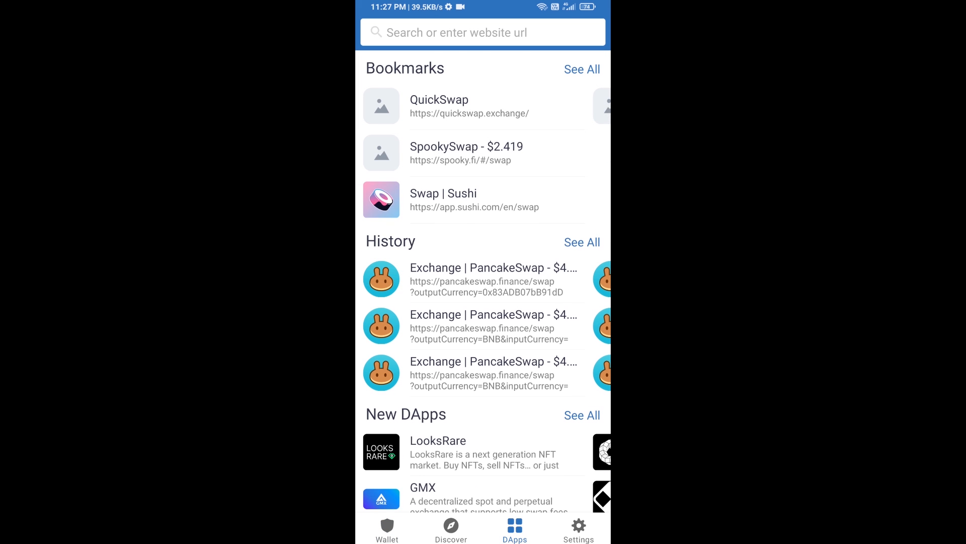
scroll("down", 3)
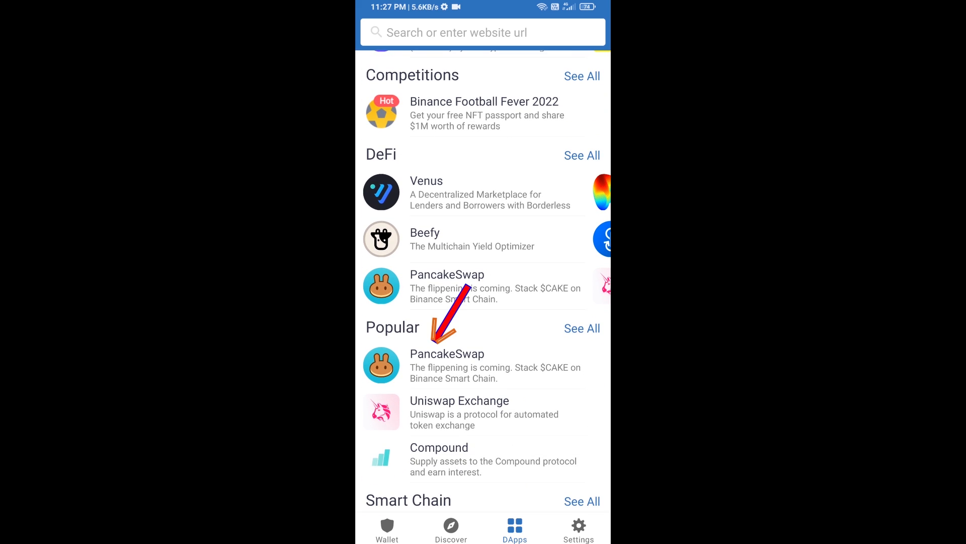
left_click(447, 364)
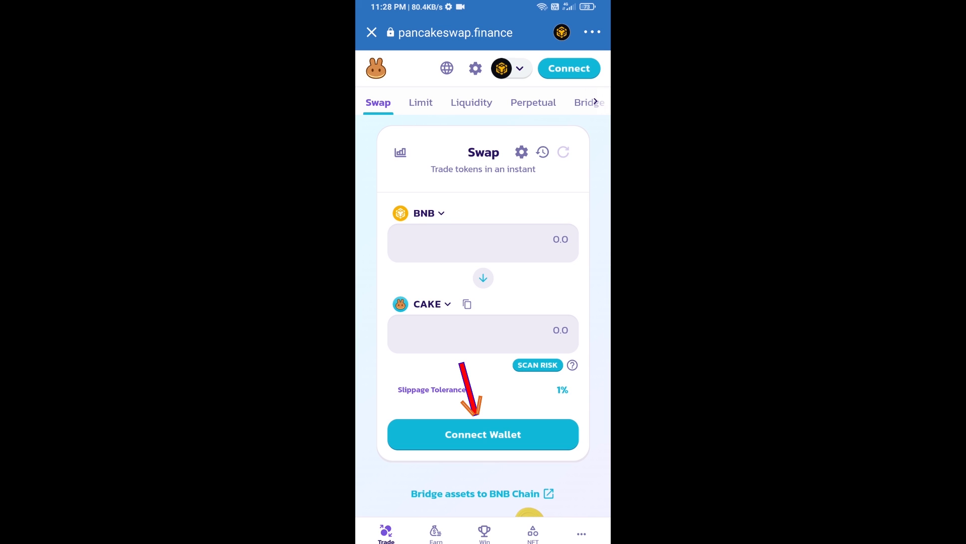
Connect Trust Wallet to PancakeSwap and open the receive-token picker in place of CAKE
left_click(482, 434)
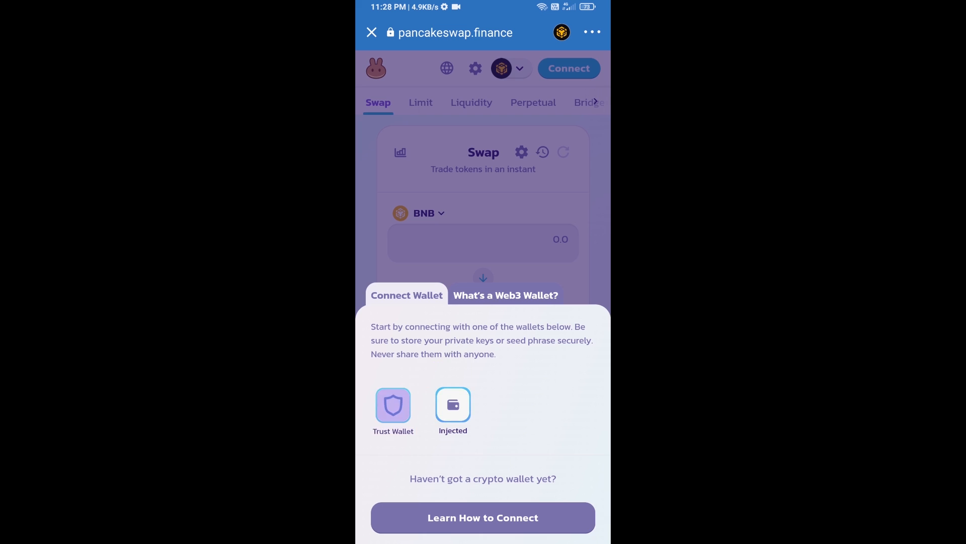
left_click(453, 405)
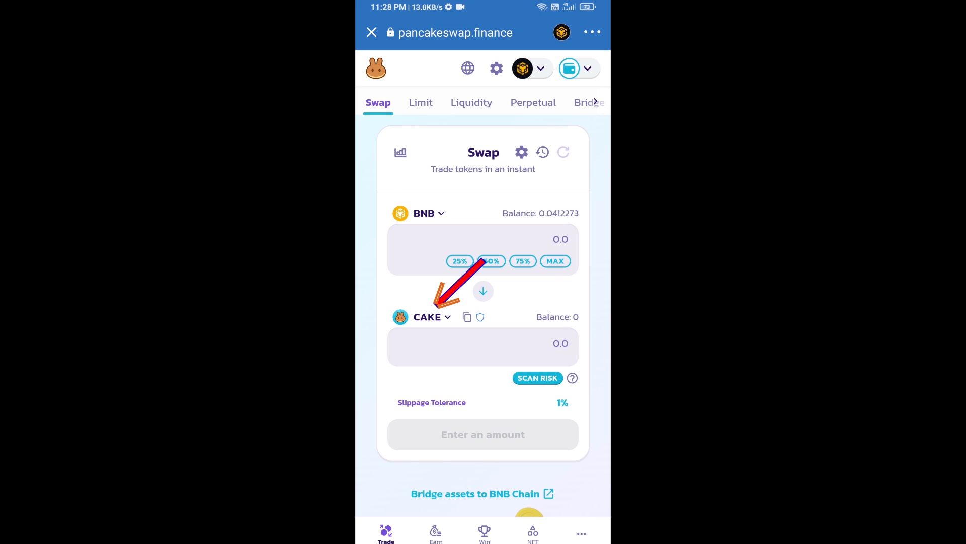
left_click(431, 316)
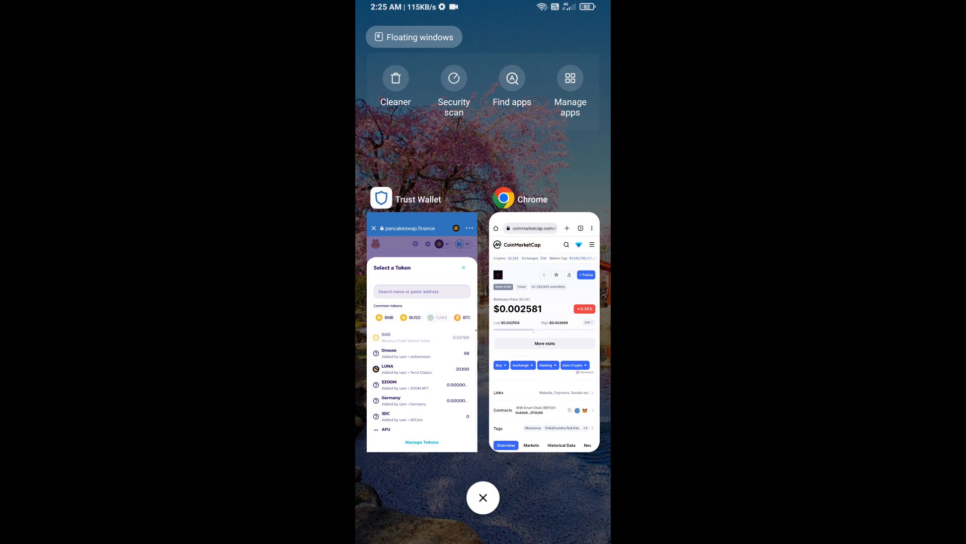
Copy Bloktopia's BEP20 contract address from CoinMarketCap and return to PancakeSwap's token picker
left_click(544, 333)
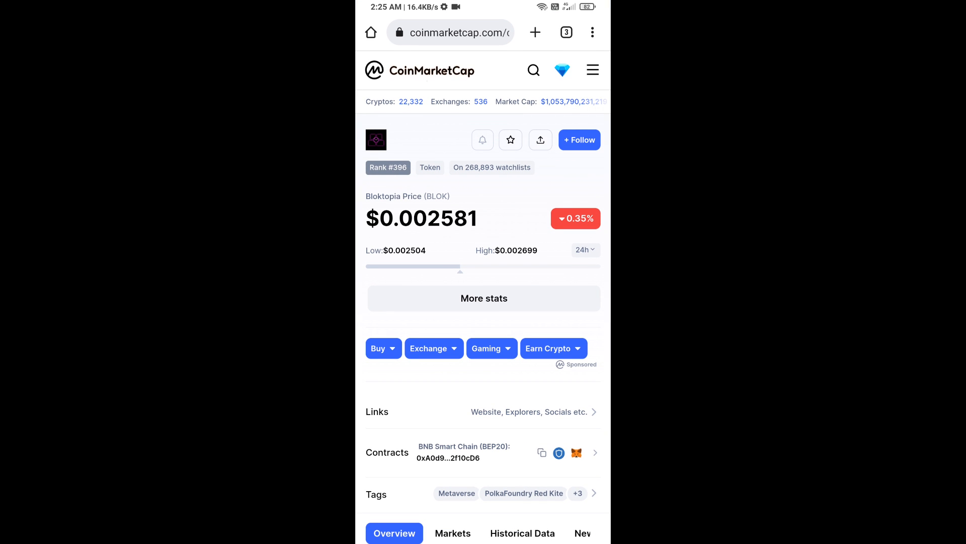
left_click(541, 452)
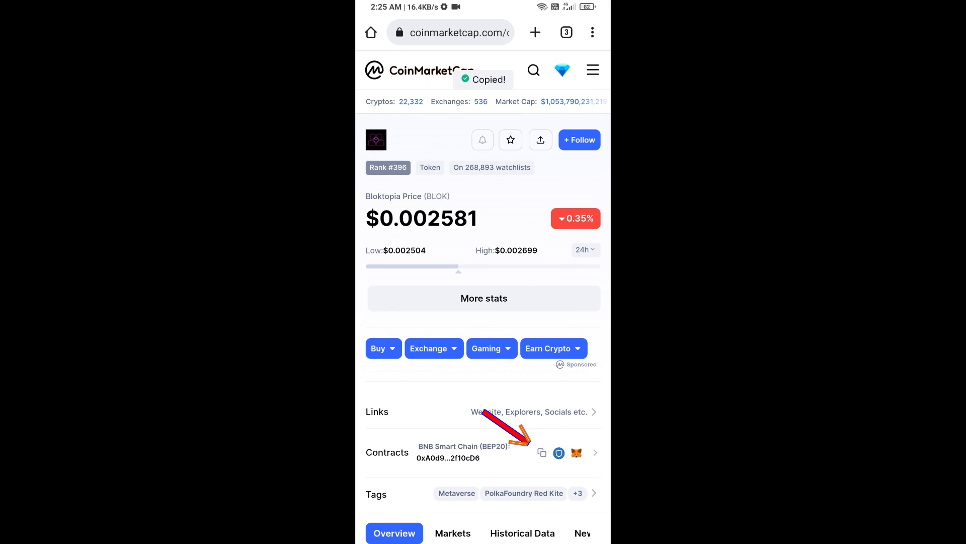
left_click(576, 453)
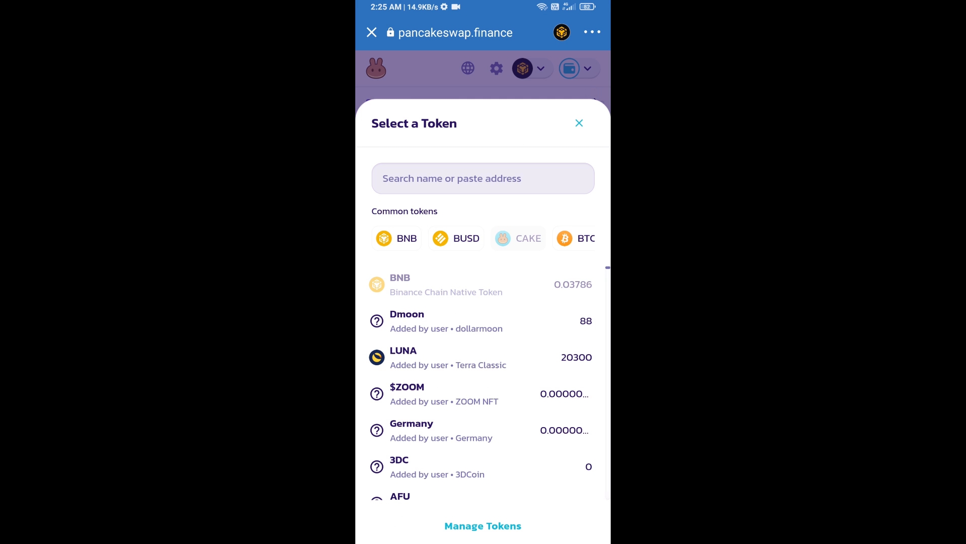
type("96fD642156FC7E964949642257b3572f10cD6")
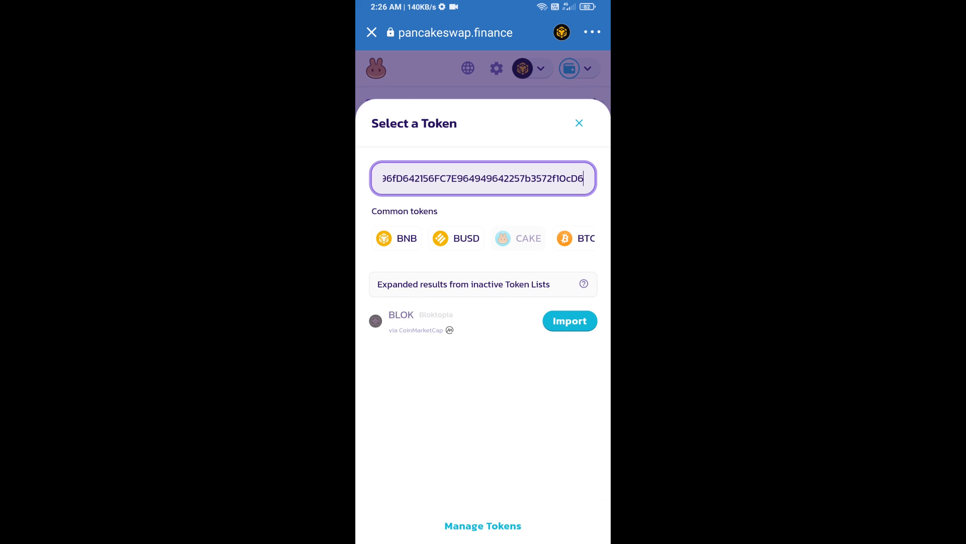
left_click(569, 321)
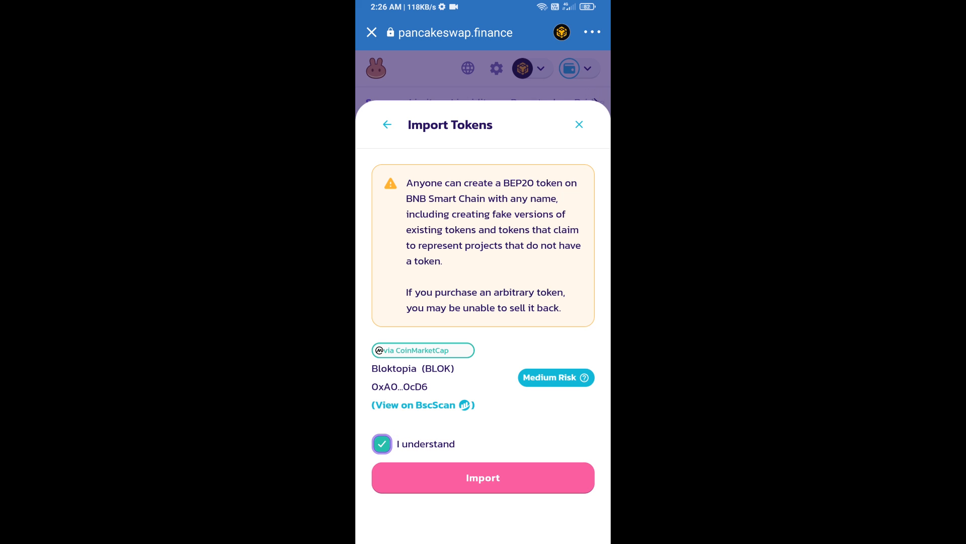
left_click(483, 477)
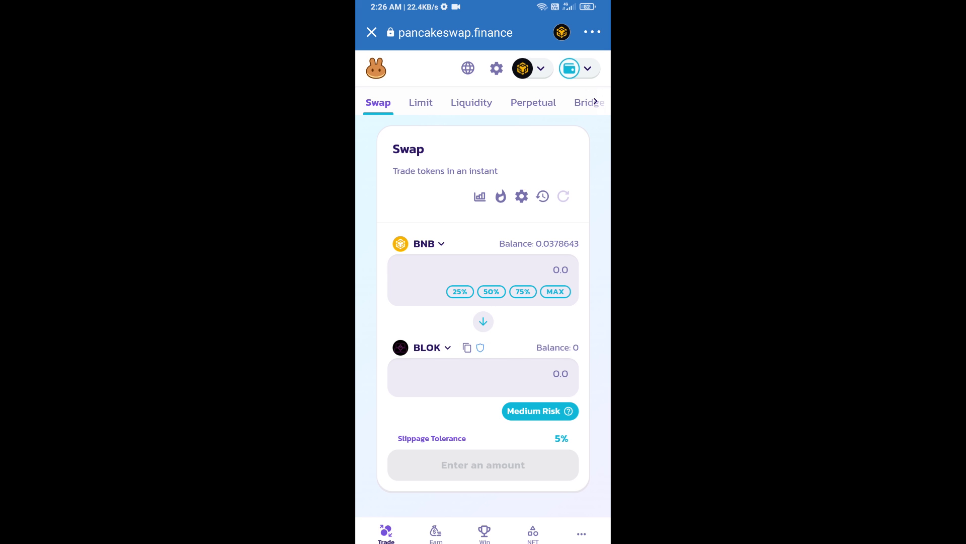
Set slippage tolerance to 1% and enter 0.05 as the BLOK amount
left_click(521, 196)
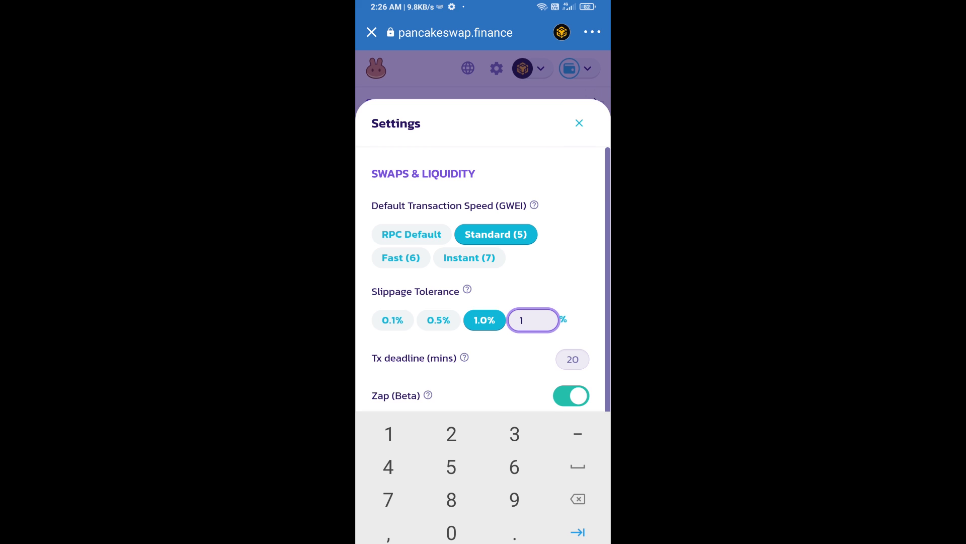
left_click(578, 123)
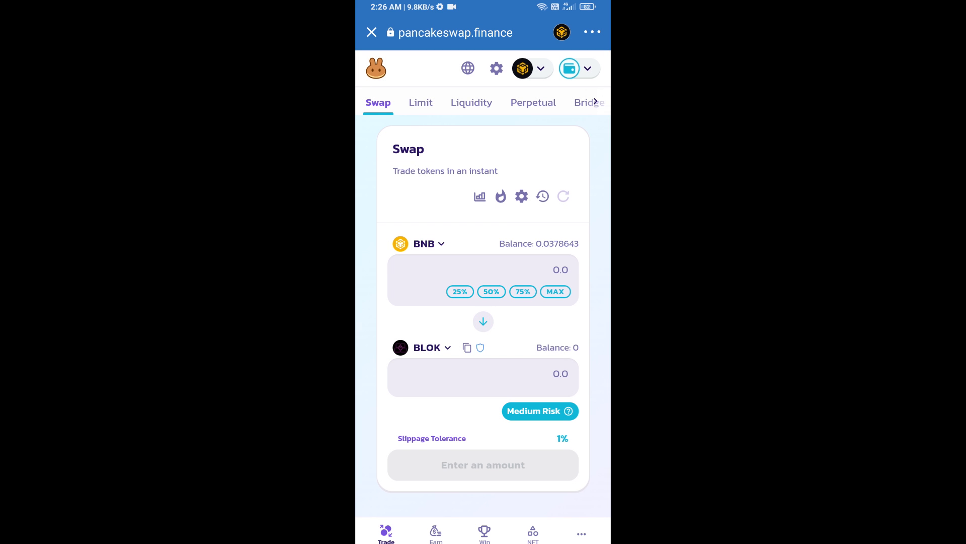
left_click(483, 373)
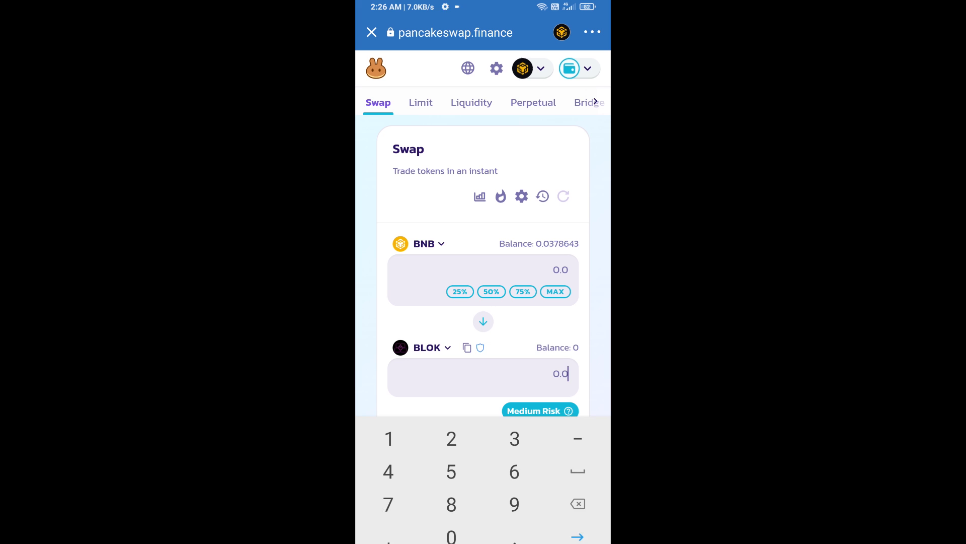
type("5")
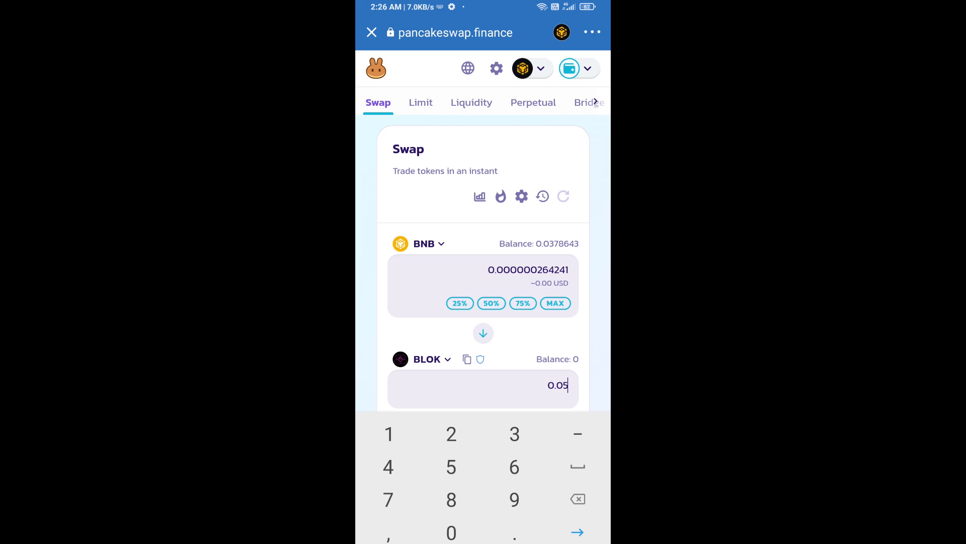
scroll("down", 3)
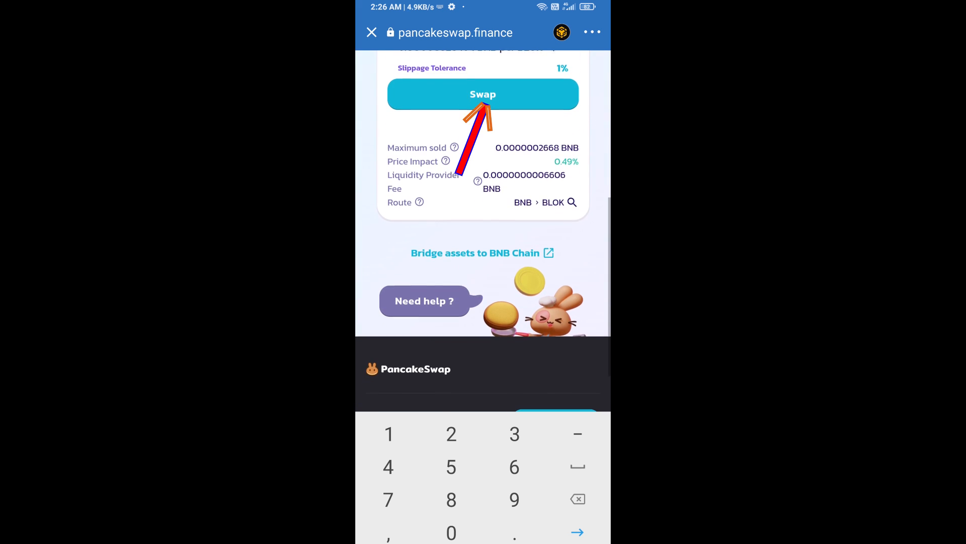
Confirm the BNB-to-BLOK swap, approve it in Trust Wallet, and add BLOK to the token list
left_click(483, 94)
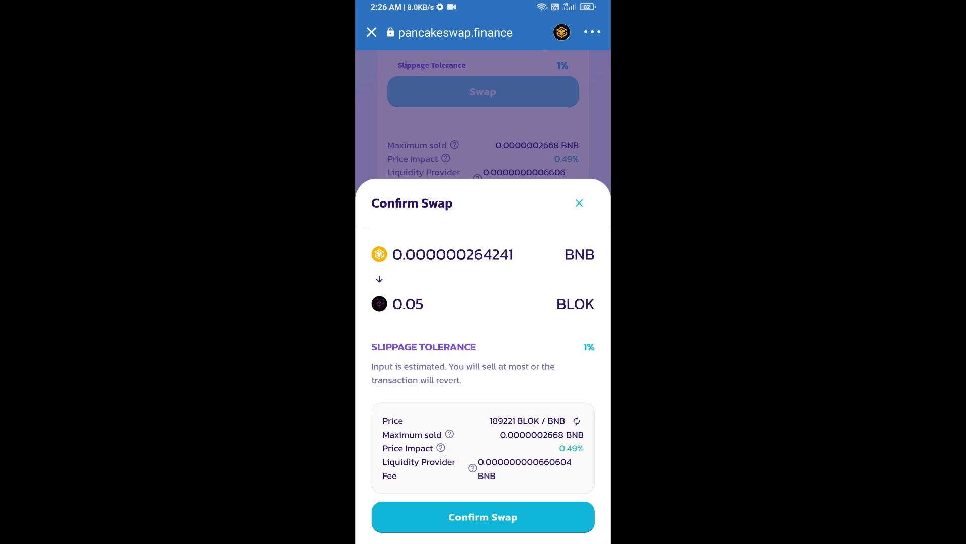
left_click(482, 516)
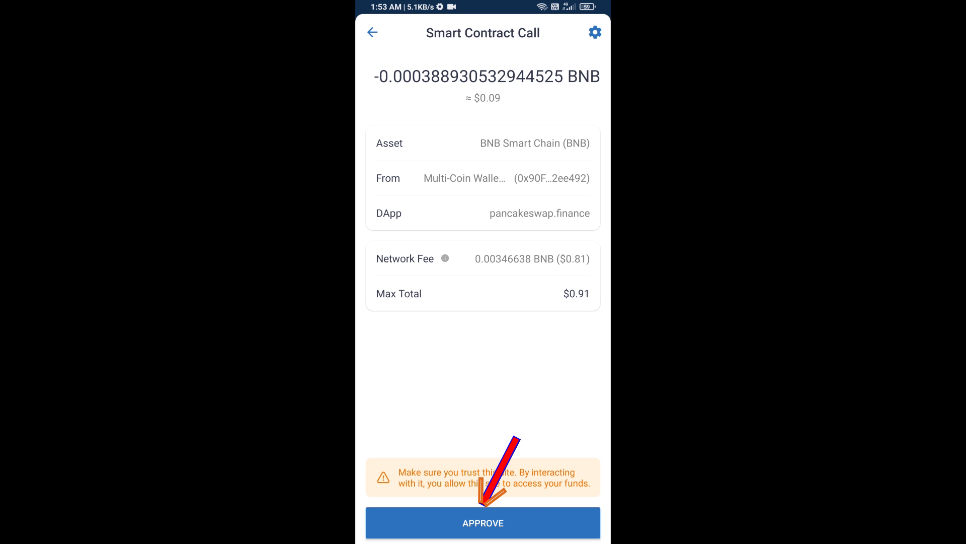
left_click(483, 522)
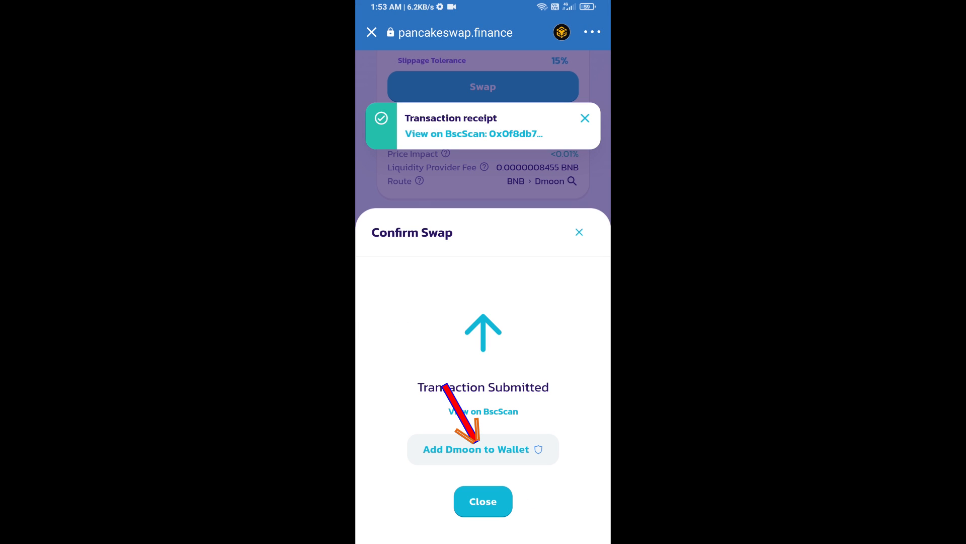
left_click(475, 449)
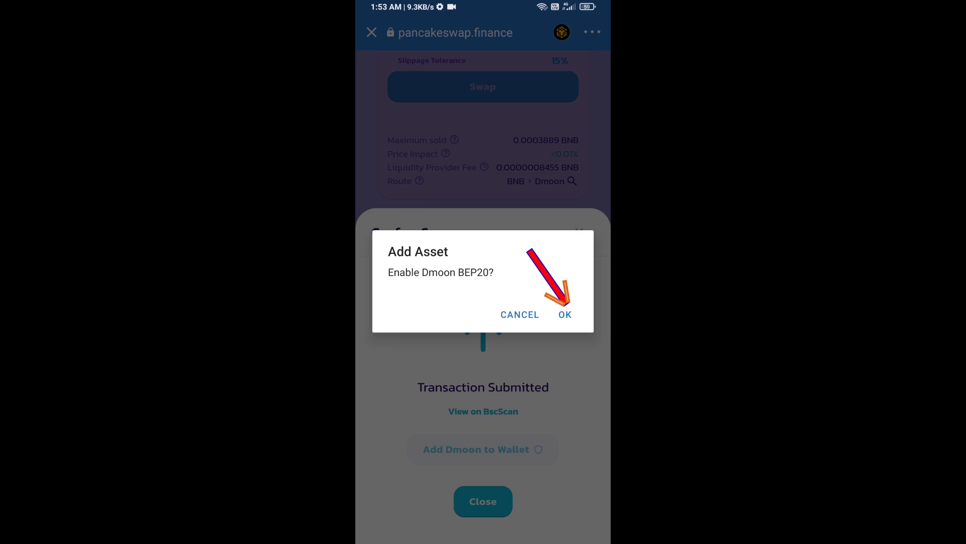
left_click(564, 314)
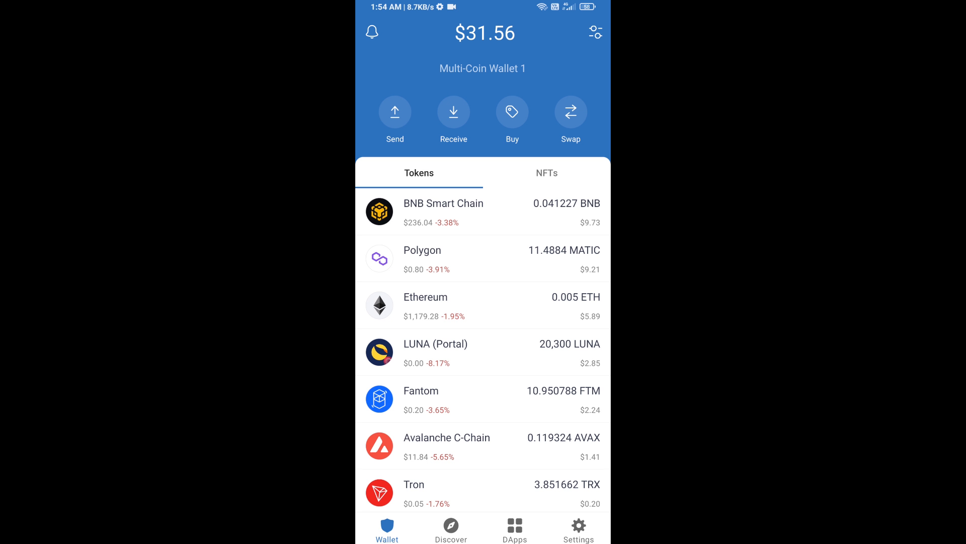
scroll("down", 3)
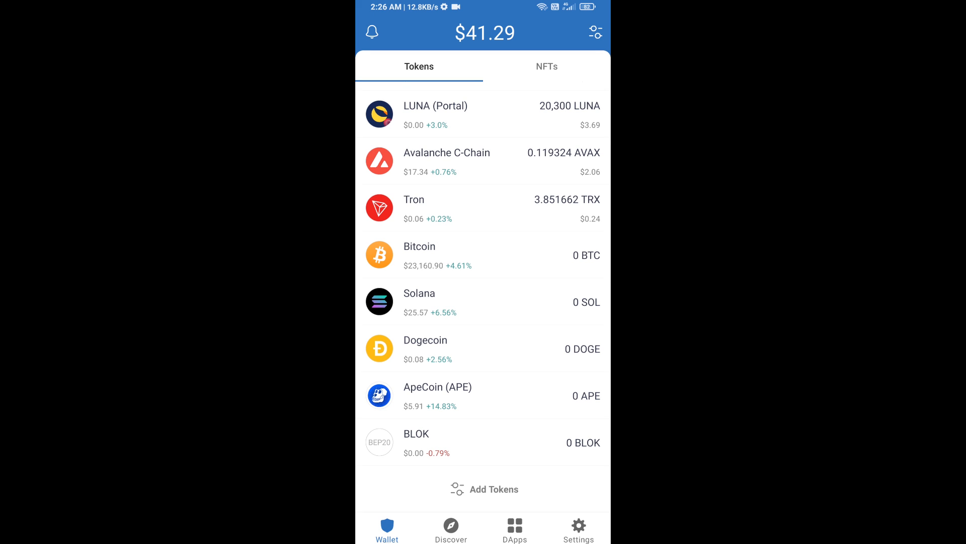